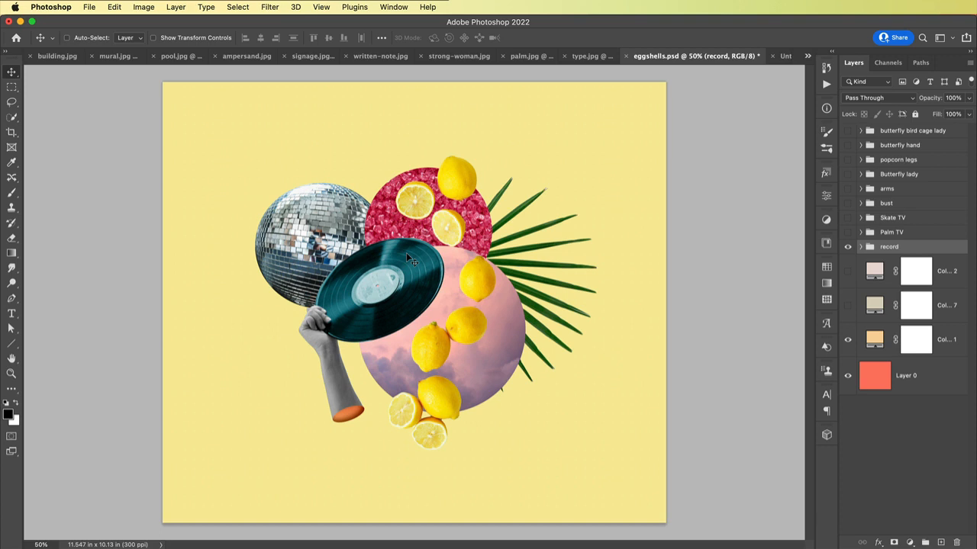
Expand the record group and scroll through its layers and masks.
{"action": "left_click", "coordinate": [861, 247]}
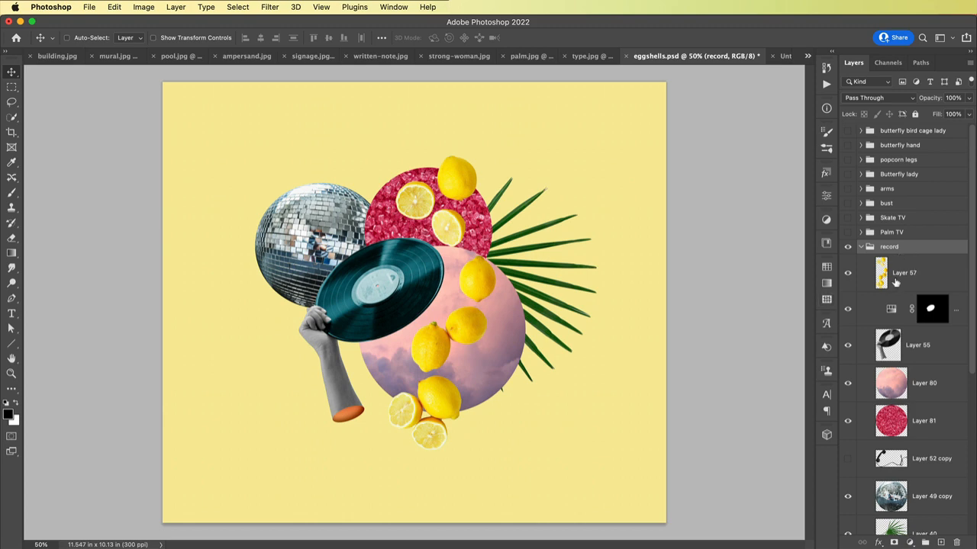
{"action": "scroll", "scroll_direction": "down", "scroll_amount": 3}
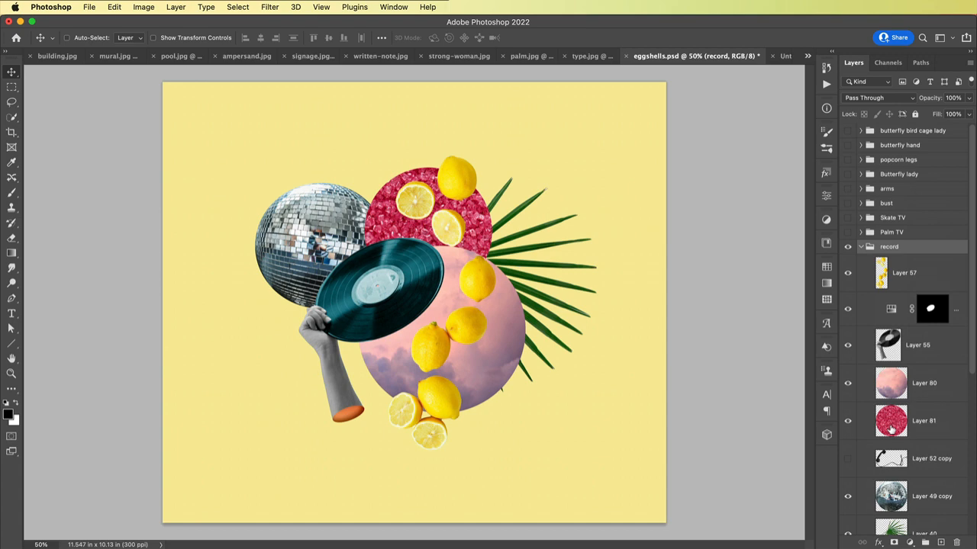
{"action": "mouse_move", "coordinate": [891, 421]}
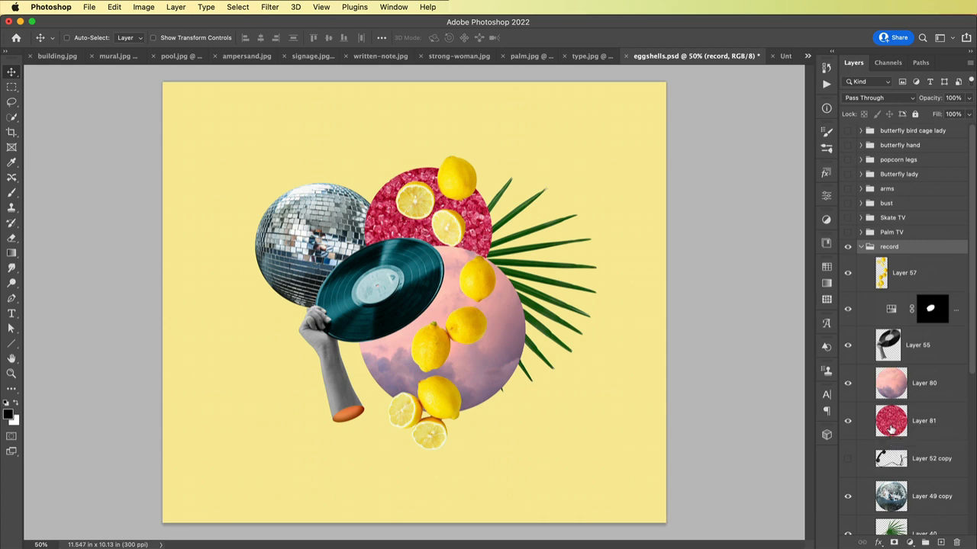
{"action": "mouse_move", "coordinate": [910, 363]}
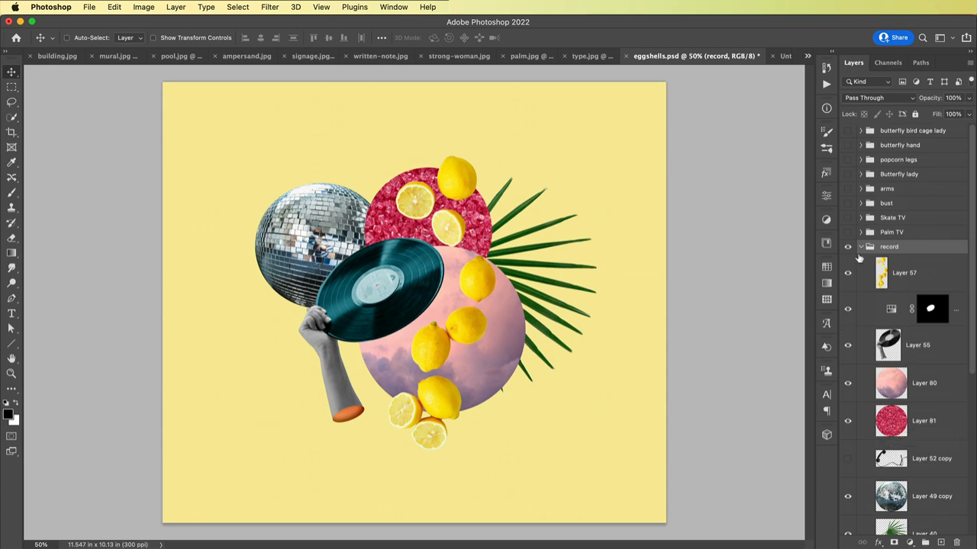
Hide the record group and make the Palm TV group visible on the canvas.
{"action": "left_click", "coordinate": [861, 247]}
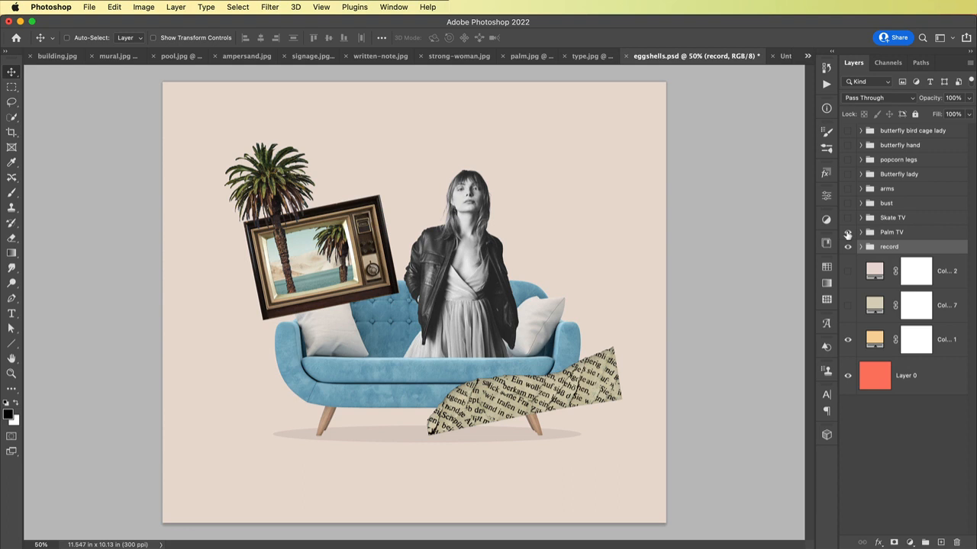
{"action": "left_click", "coordinate": [861, 232]}
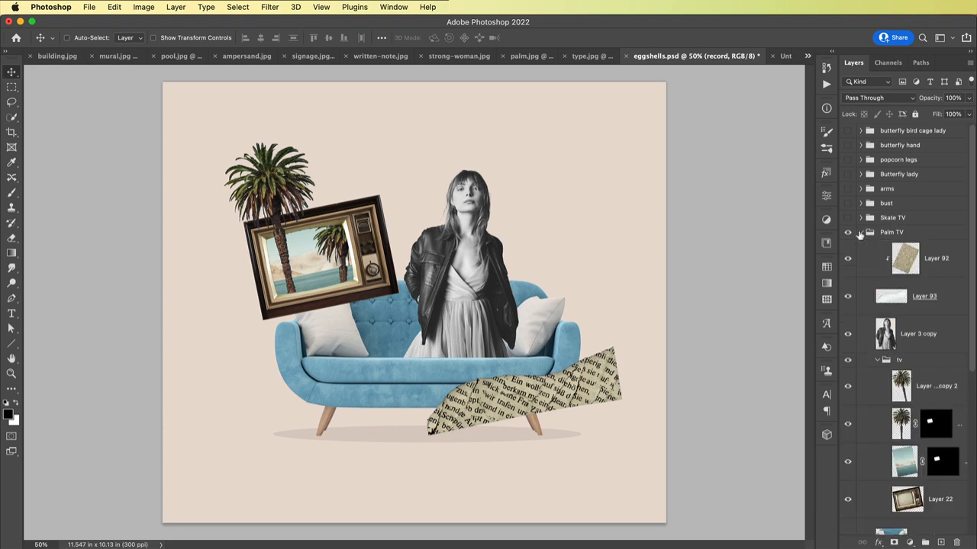
{"action": "scroll", "scroll_direction": "down", "scroll_amount": 3}
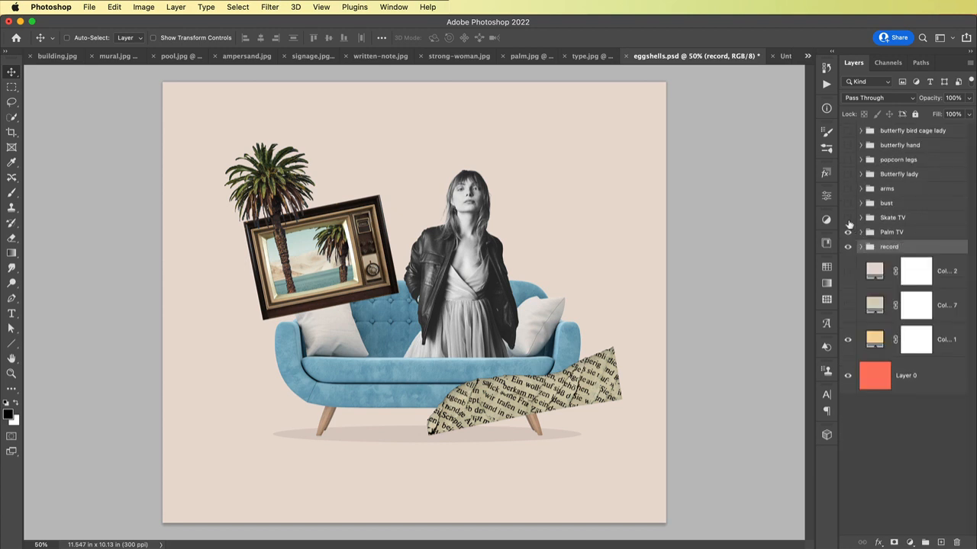
{"action": "left_click", "coordinate": [891, 232]}
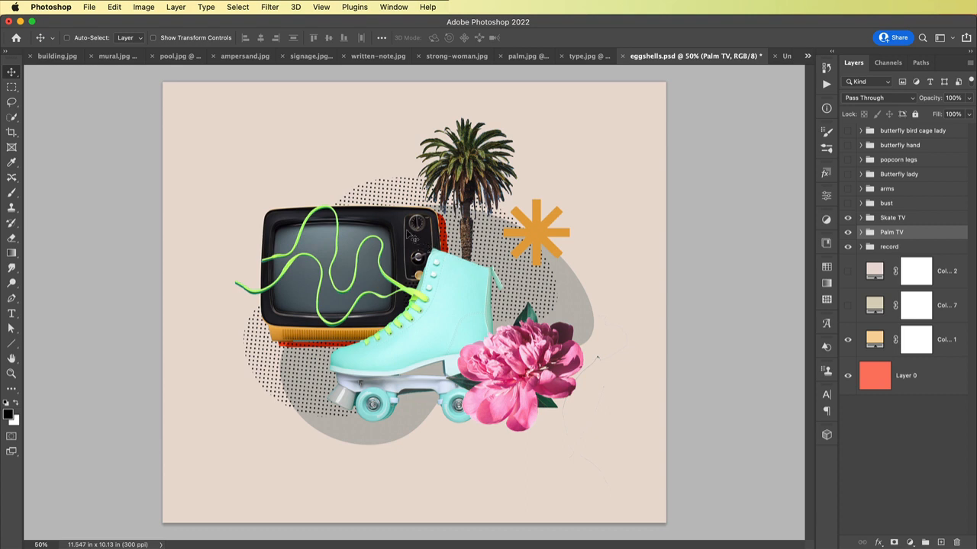
{"action": "mouse_move", "coordinate": [481, 343]}
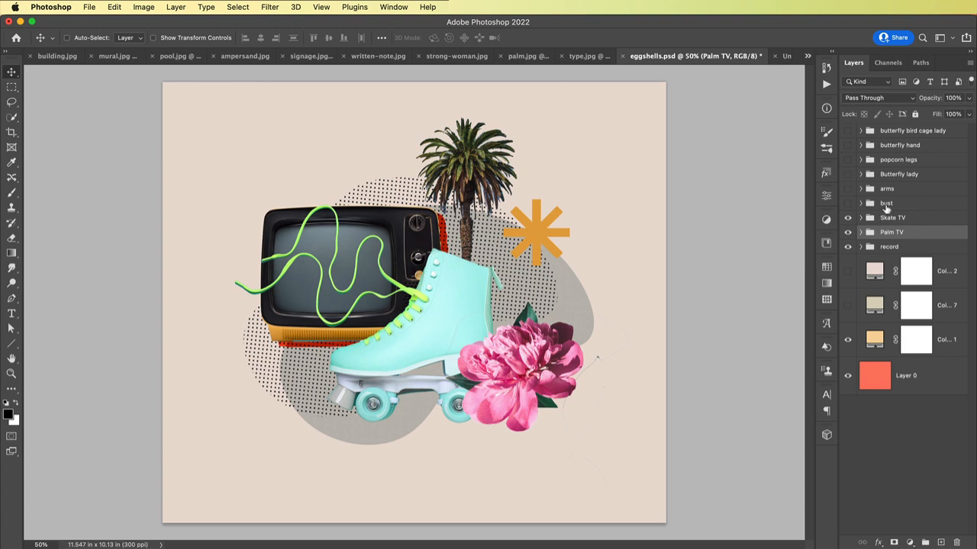
Make the bust group visible: marble statue in turquoise sunglasses above leaves and flowers.
{"action": "left_click", "coordinate": [885, 203]}
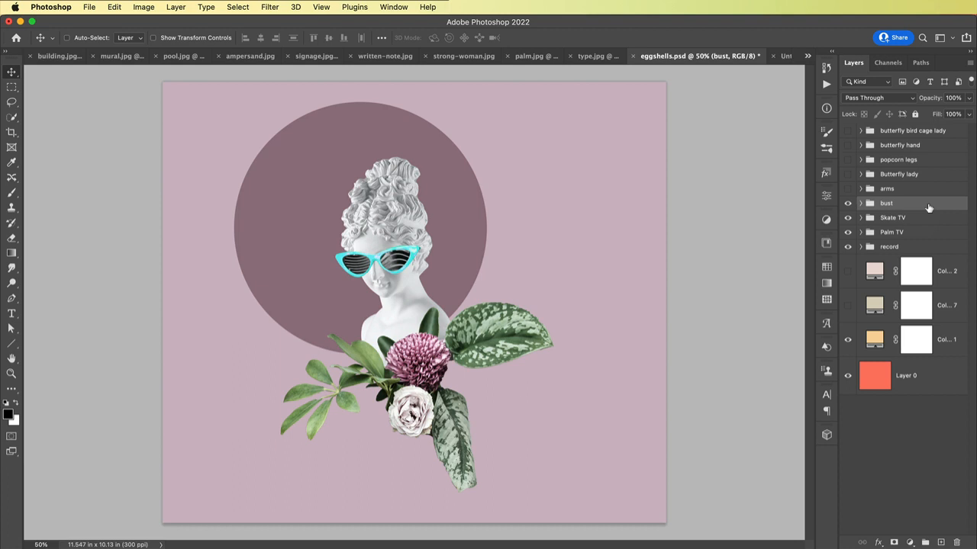
{"action": "mouse_move", "coordinate": [914, 221]}
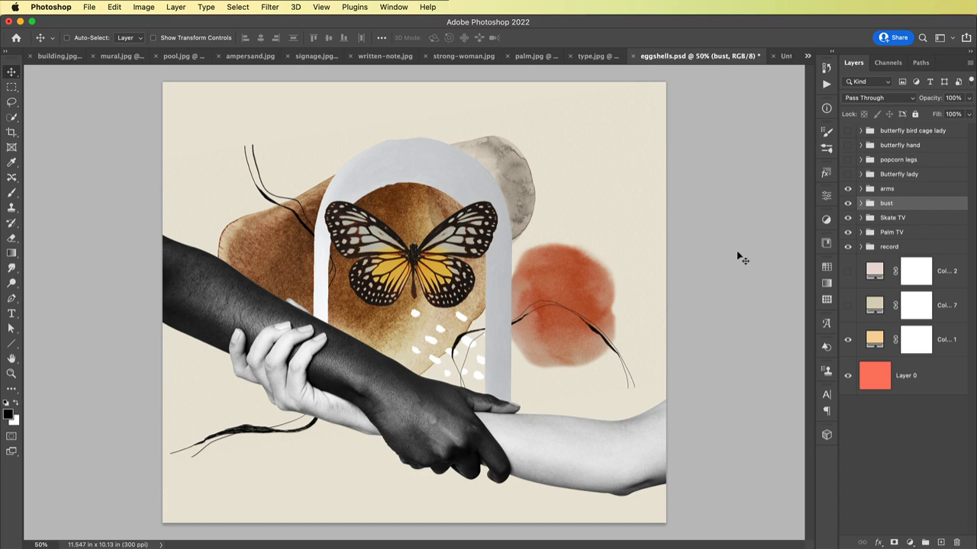
Toggle the arms and Butterfly lady groups until the popcorn legs collage shows.
{"action": "left_click", "coordinate": [886, 189]}
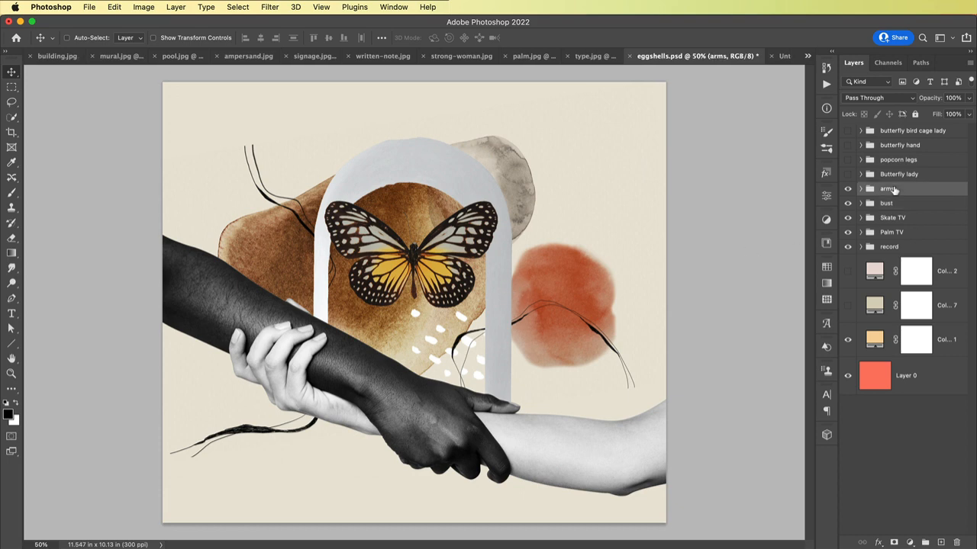
{"action": "mouse_move", "coordinate": [888, 189]}
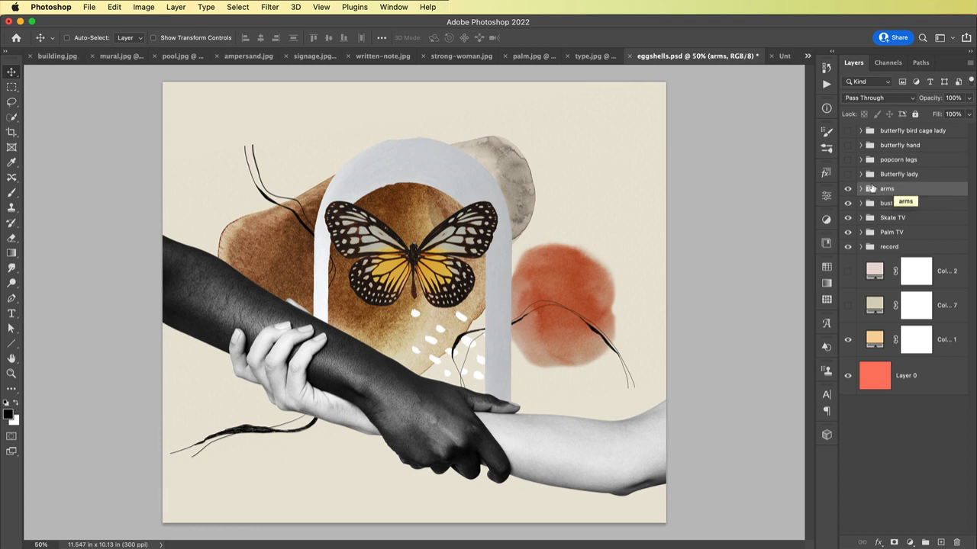
{"action": "mouse_move", "coordinate": [912, 167]}
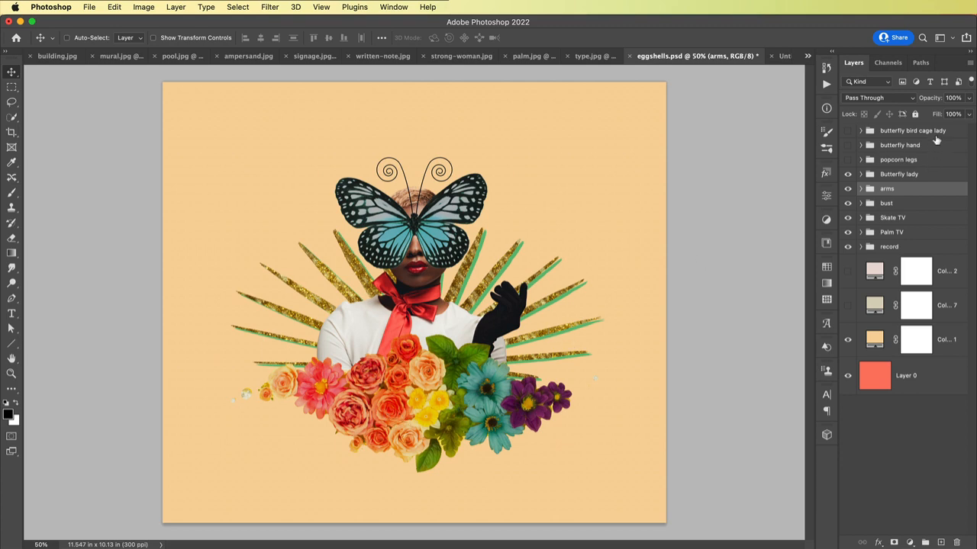
{"action": "left_click", "coordinate": [898, 174]}
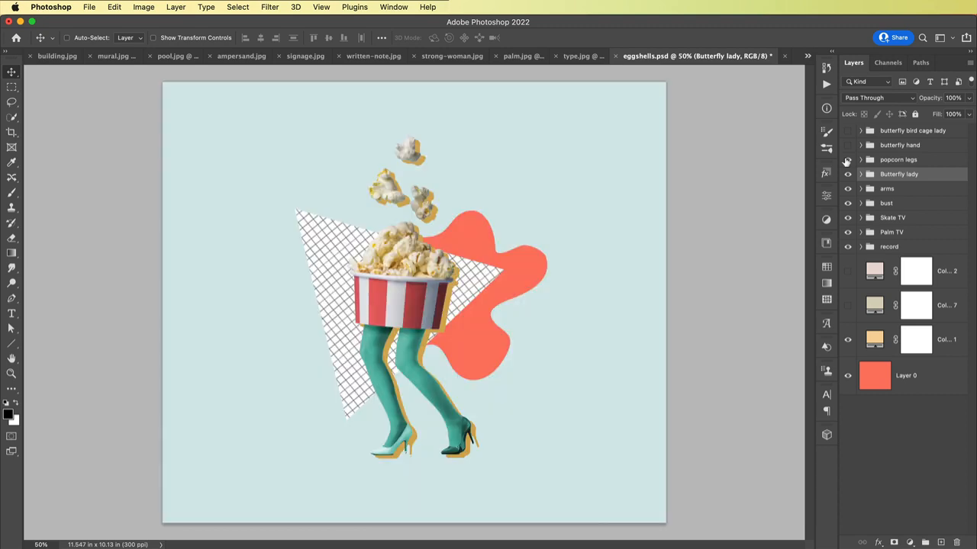
{"action": "mouse_move", "coordinate": [847, 160]}
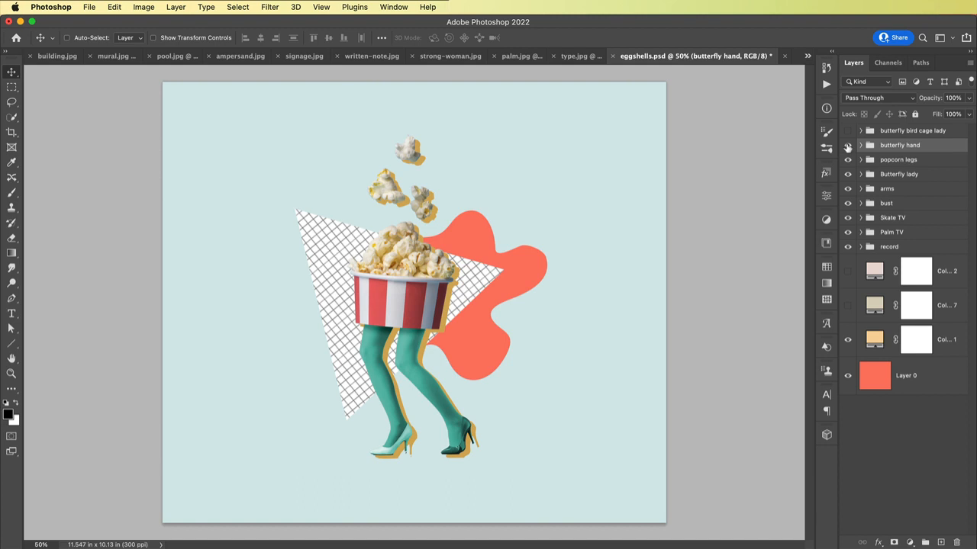
Make the butterfly hand group visible: a hand holding a birdcage of butterflies.
{"action": "left_click", "coordinate": [847, 145]}
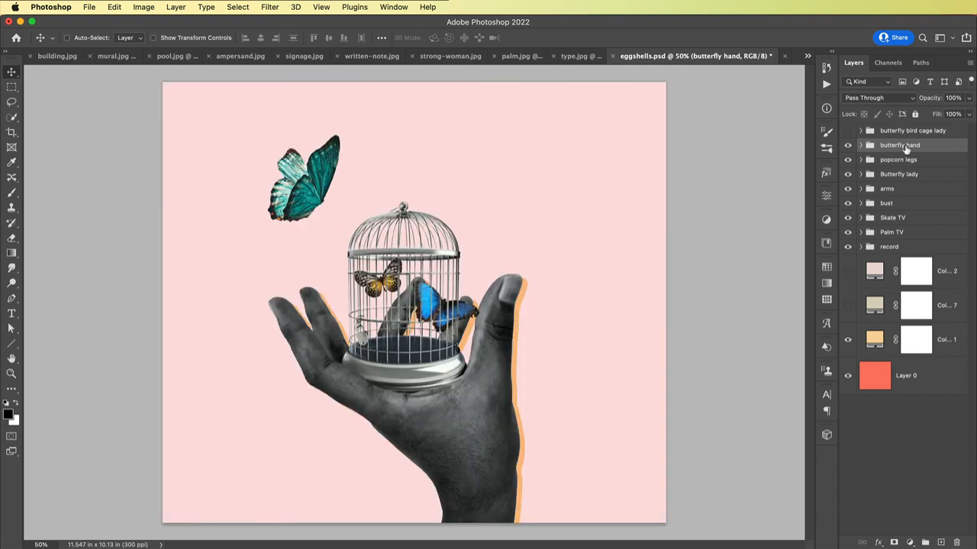
{"action": "mouse_move", "coordinate": [900, 145]}
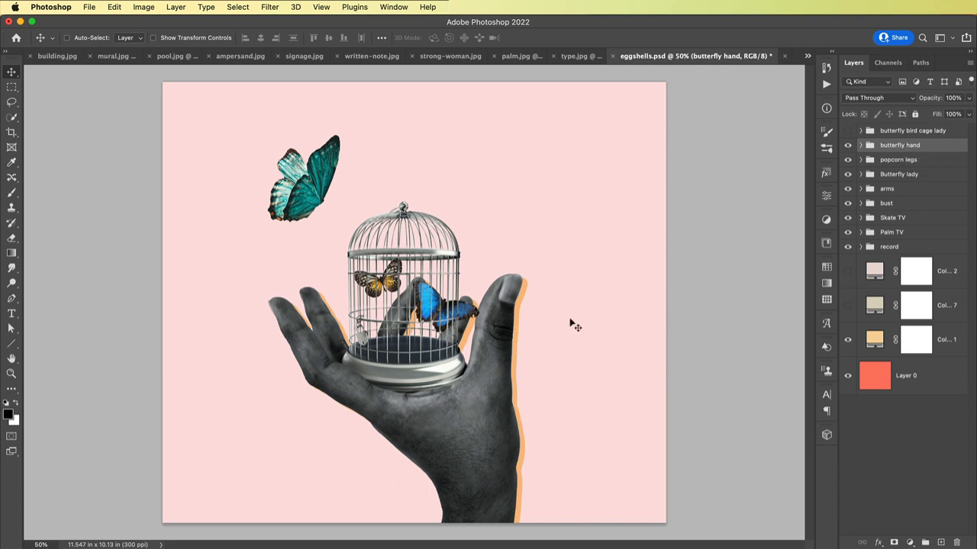
{"action": "mouse_move", "coordinate": [317, 324]}
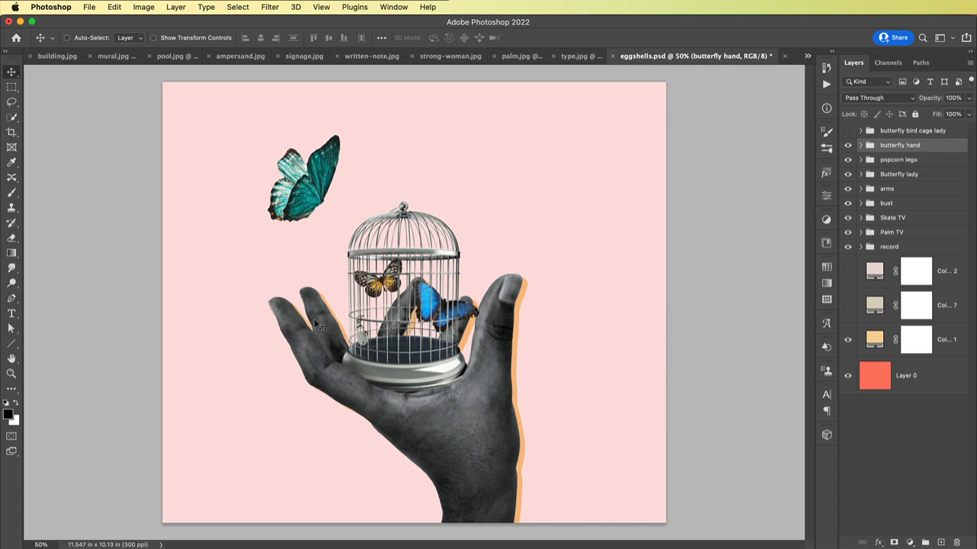
{"action": "mouse_move", "coordinate": [507, 307]}
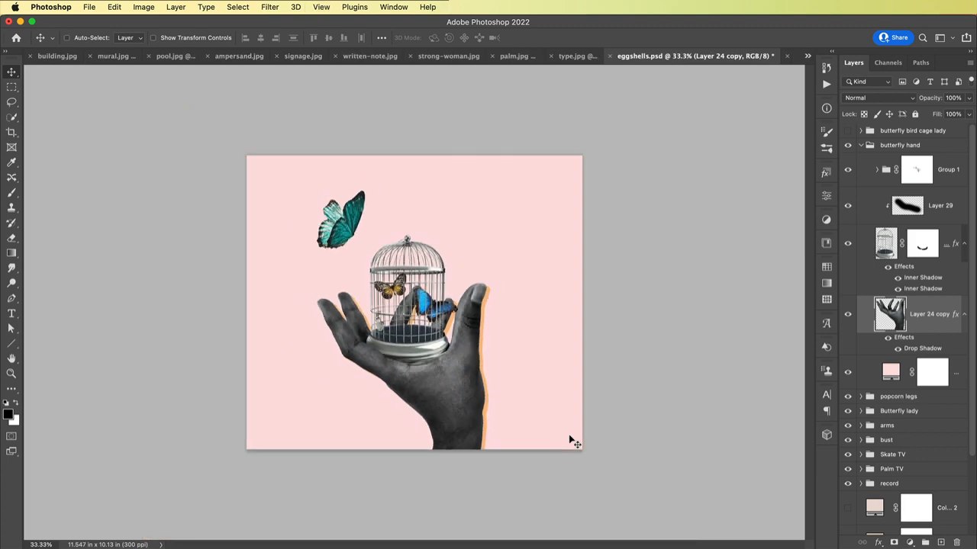
{"action": "mouse_move", "coordinate": [348, 298]}
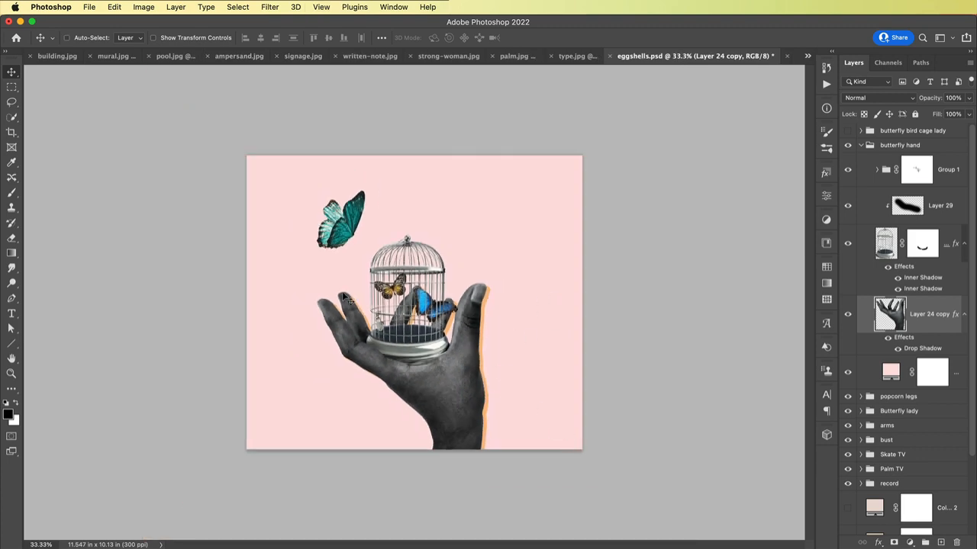
{"action": "mouse_move", "coordinate": [443, 337]}
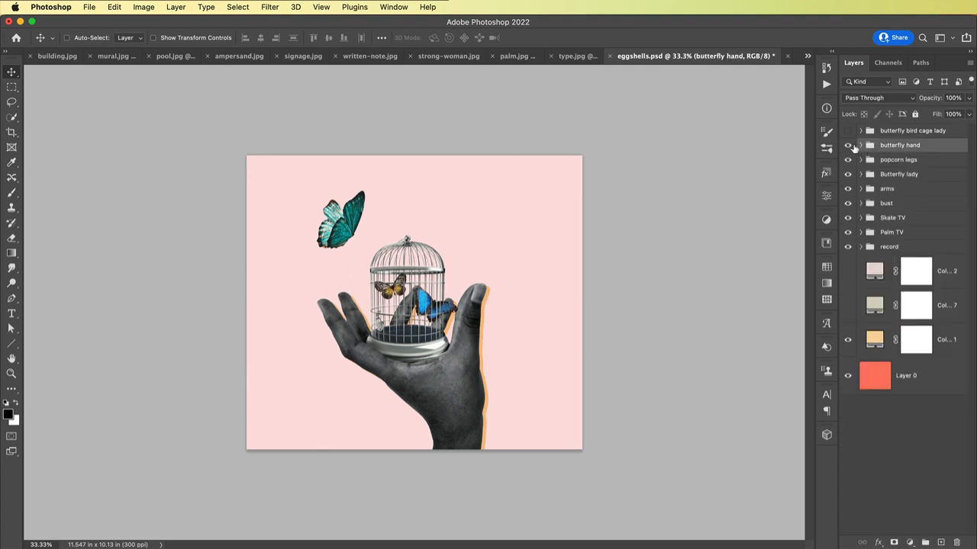
Make the butterfly bird cage lady group visible: a woman holding a birdcage above a semicircle.
{"action": "left_click", "coordinate": [846, 132]}
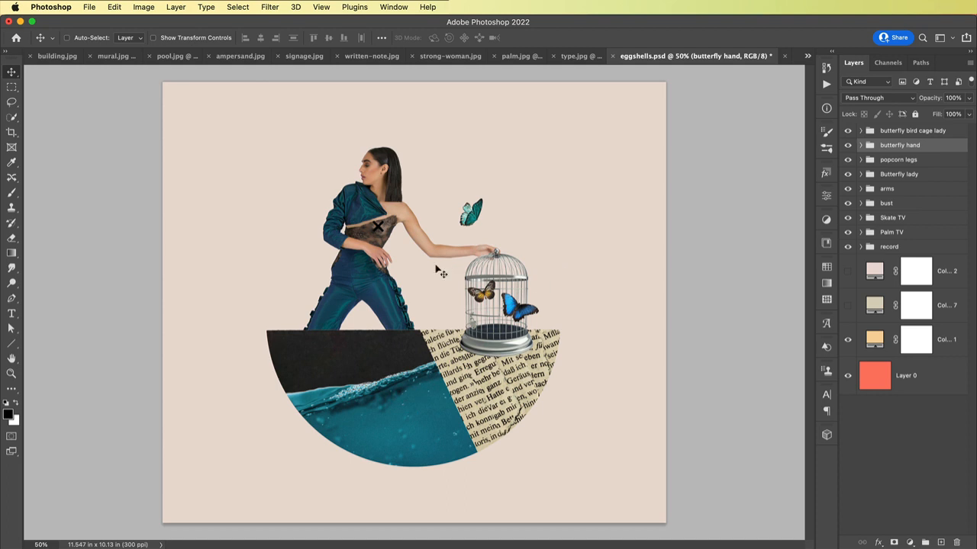
{"action": "mouse_move", "coordinate": [437, 412]}
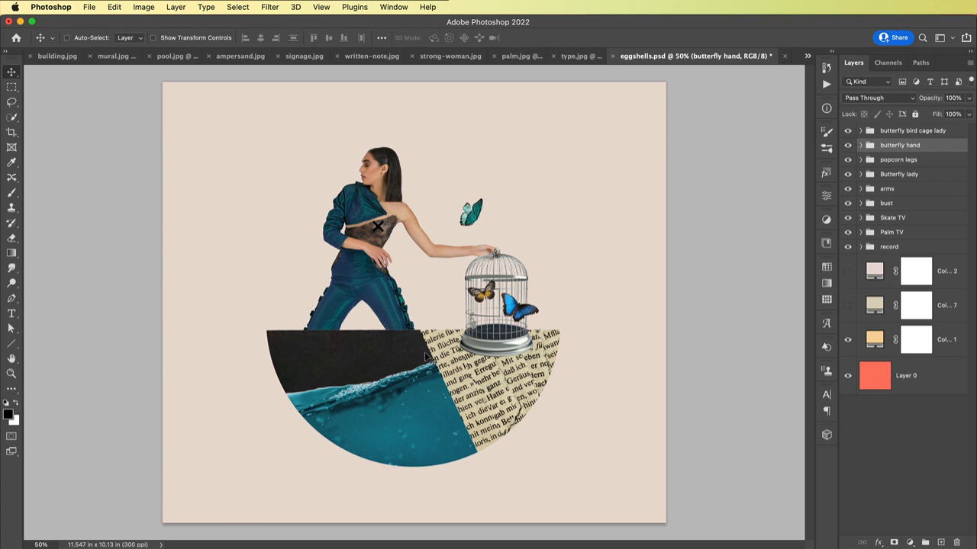
{"action": "mouse_move", "coordinate": [465, 399]}
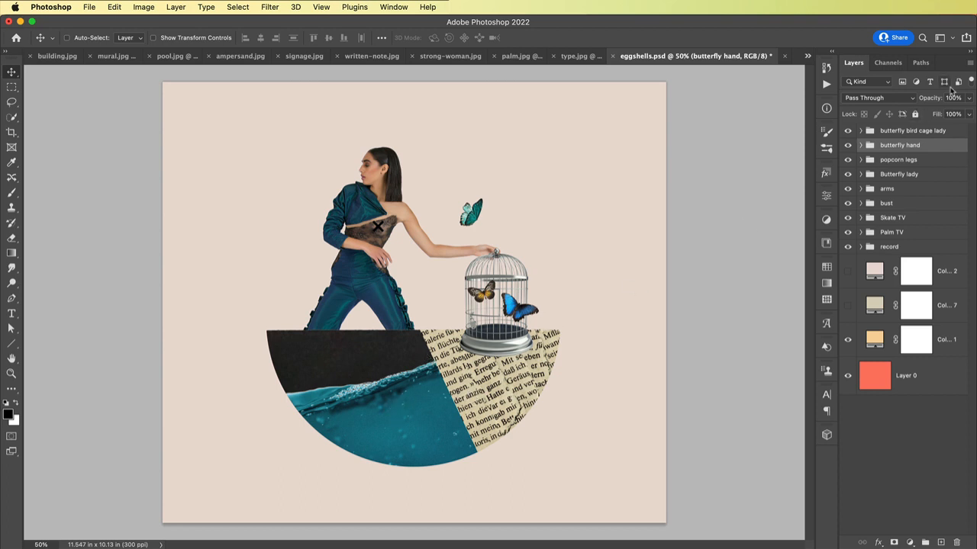
{"action": "mouse_move", "coordinate": [473, 394]}
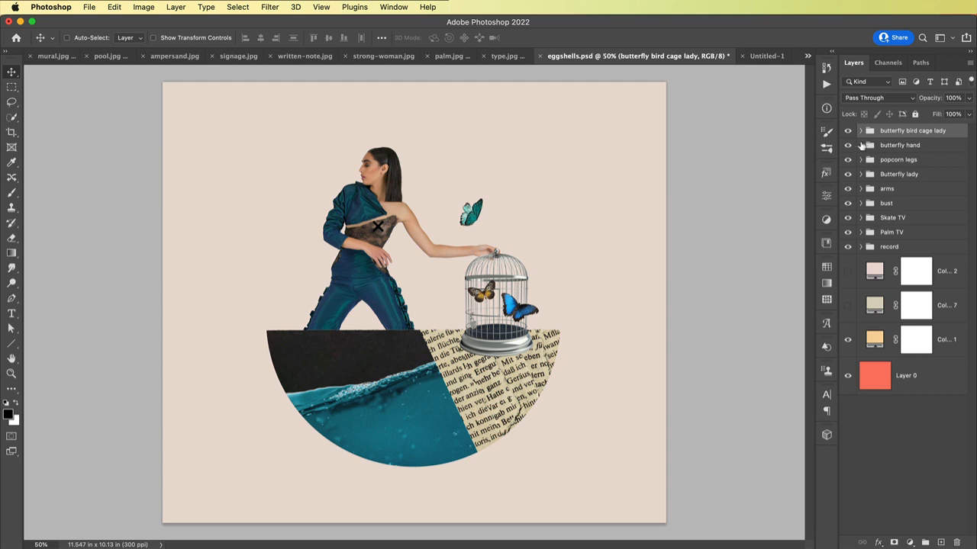
{"action": "mouse_move", "coordinate": [861, 147]}
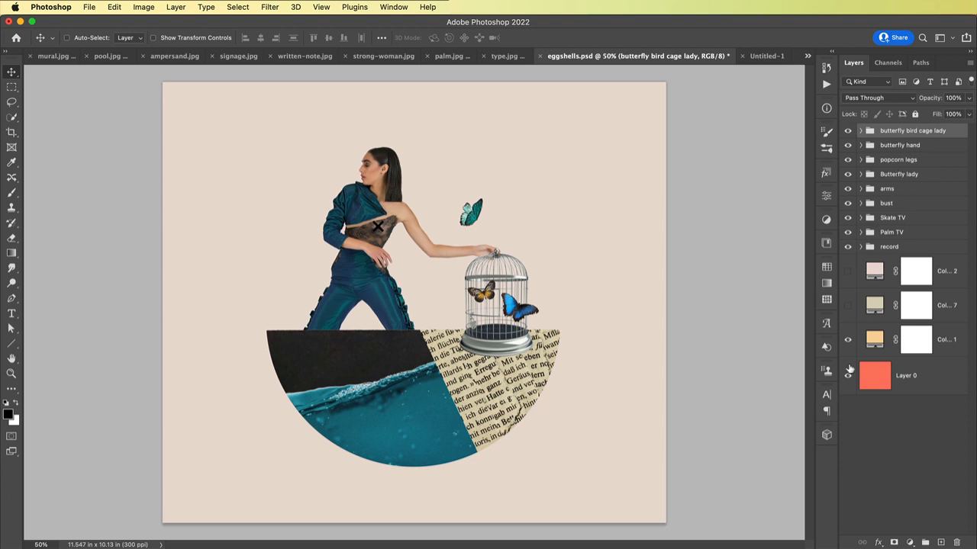
{"action": "mouse_move", "coordinate": [846, 370]}
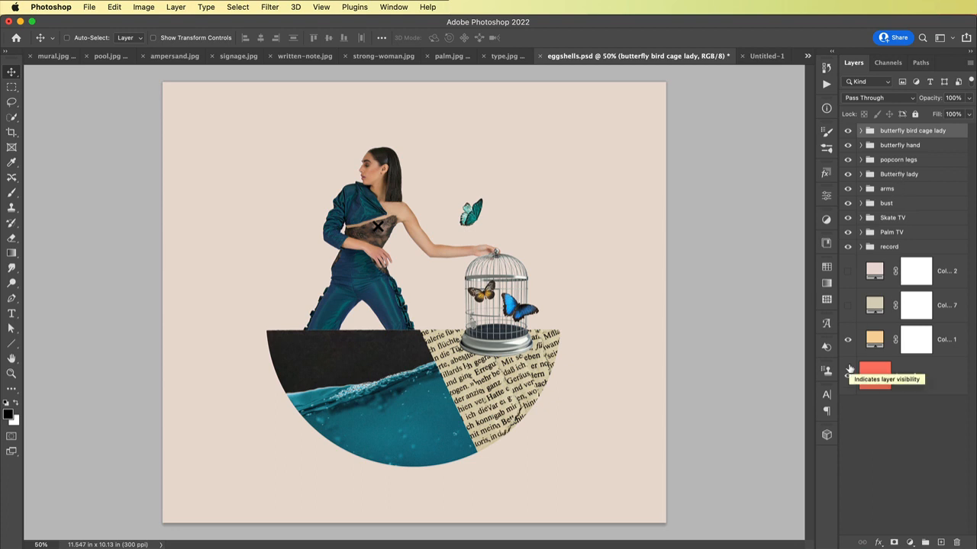